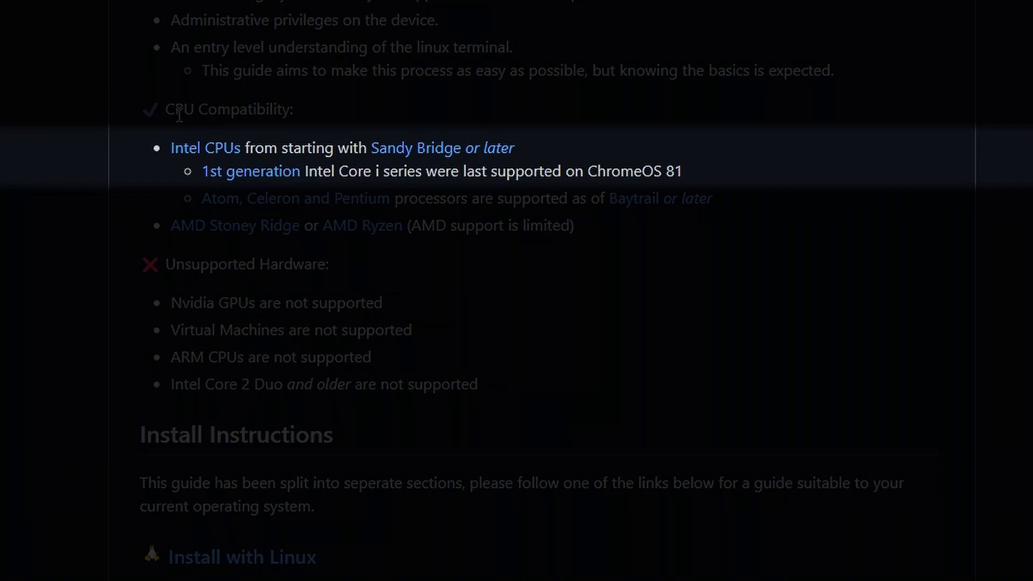
{"action": "mouse_move", "coordinate": [524, 71]}
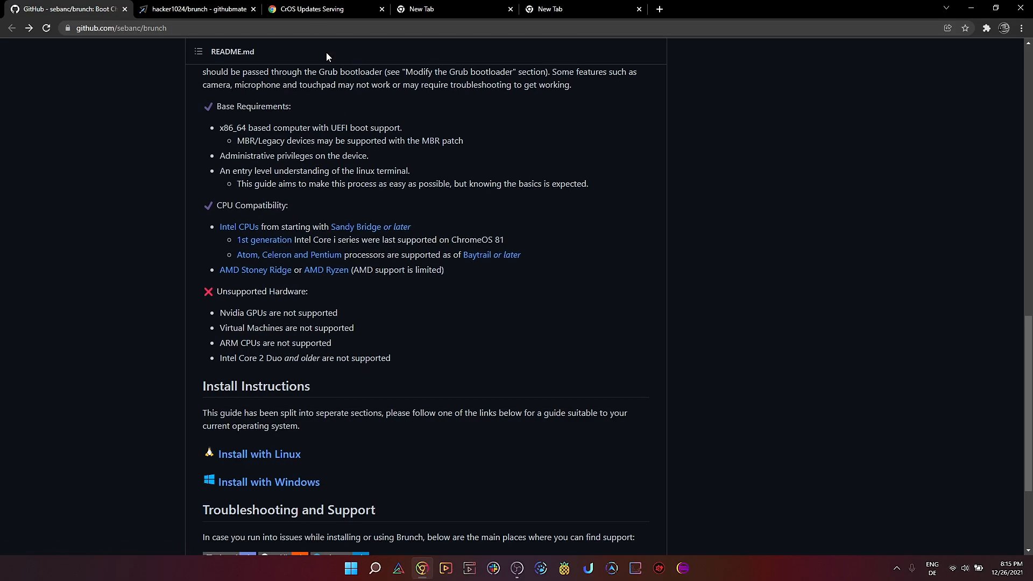
Step: Switch to the CrOS Updates Serving recovery table and skim its board rows
{"action": "left_click", "coordinate": [312, 9]}
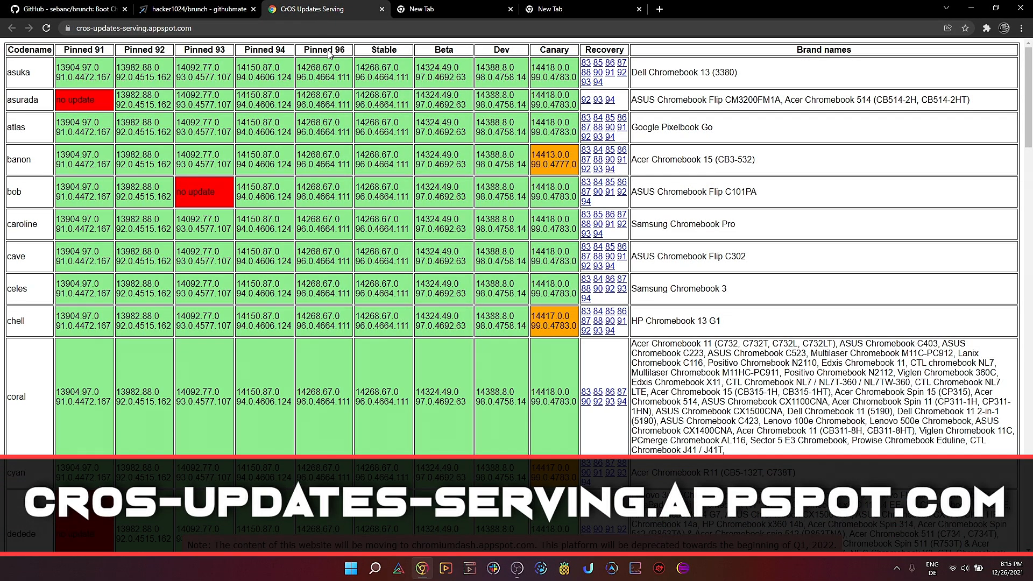
{"action": "mouse_move", "coordinate": [593, 155]}
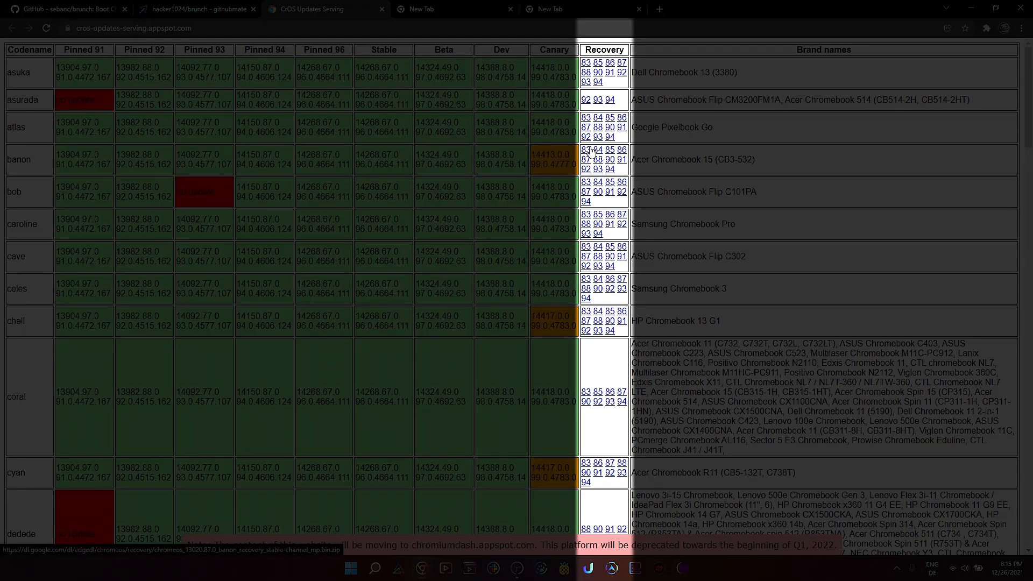
{"action": "scroll", "scroll_direction": "down", "scroll_amount": 3}
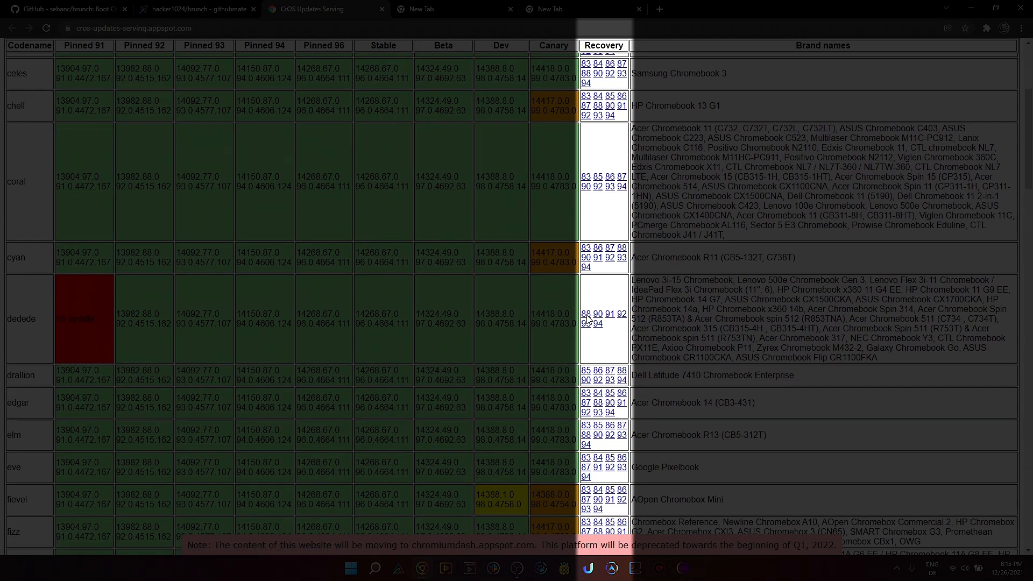
{"action": "scroll", "scroll_direction": "up", "scroll_amount": 3}
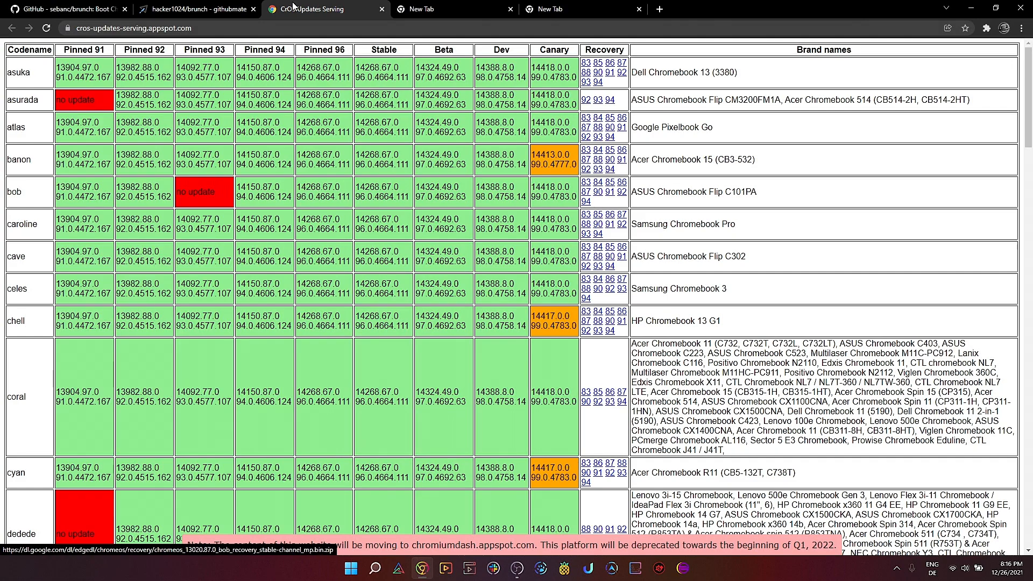
Step: Return to the brunch README and highlight its Intel Core 2 Duo unsupported line
{"action": "left_click", "coordinate": [196, 9]}
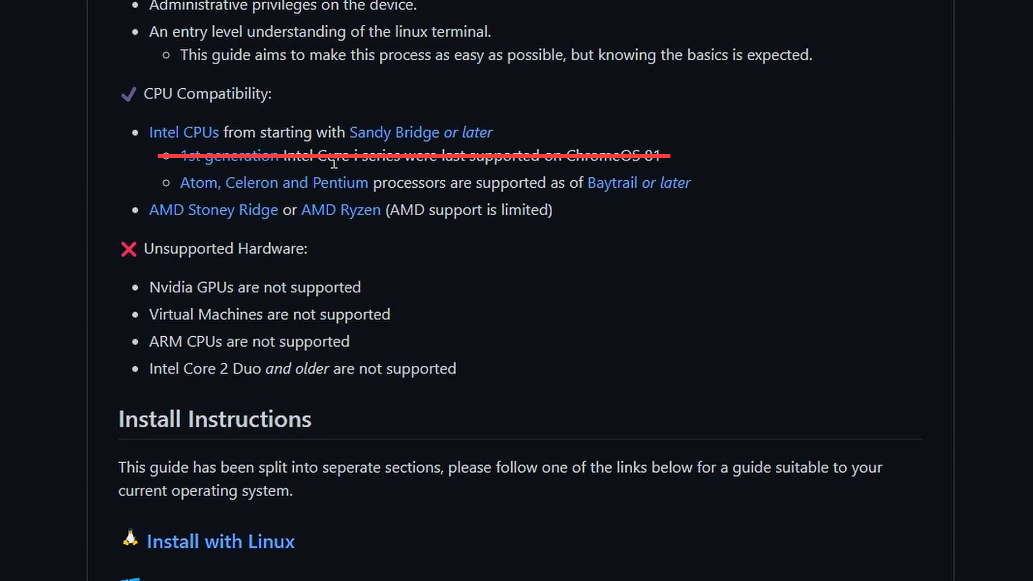
{"action": "left_click", "coordinate": [151, 368]}
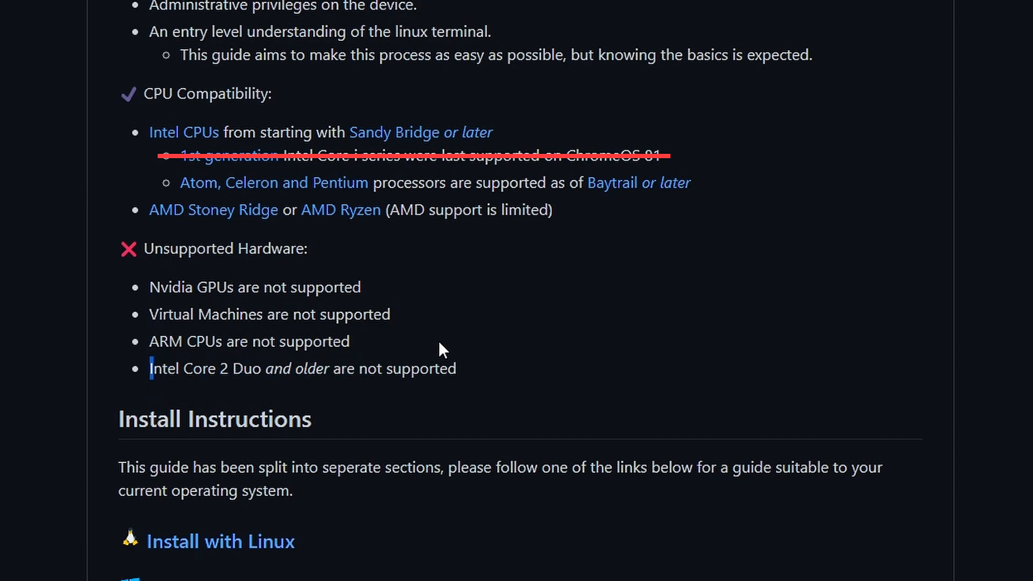
{"action": "left_click_drag", "start_coordinate": [151, 368], "coordinate": [456, 367]}
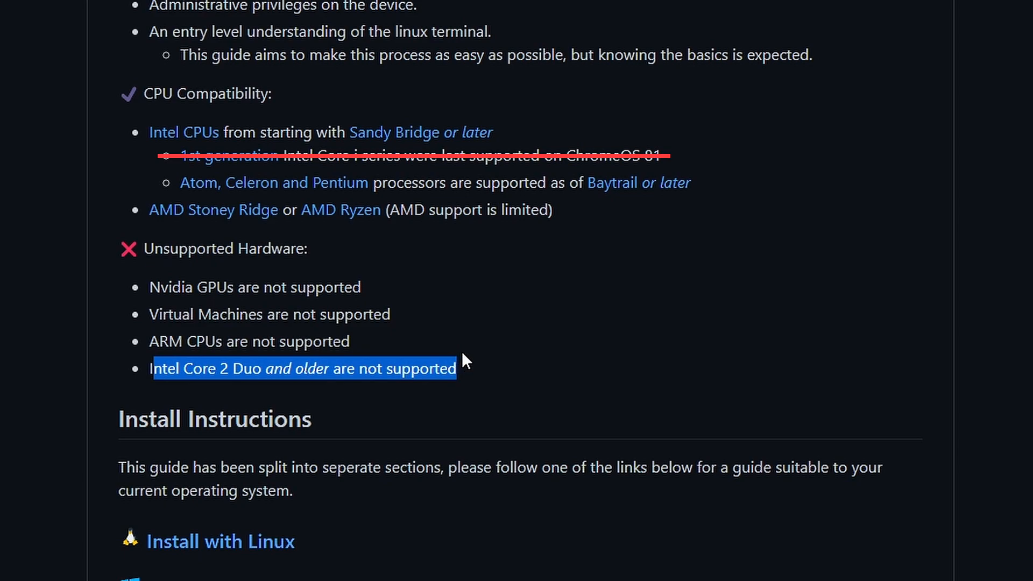
{"action": "left_click", "coordinate": [585, 337]}
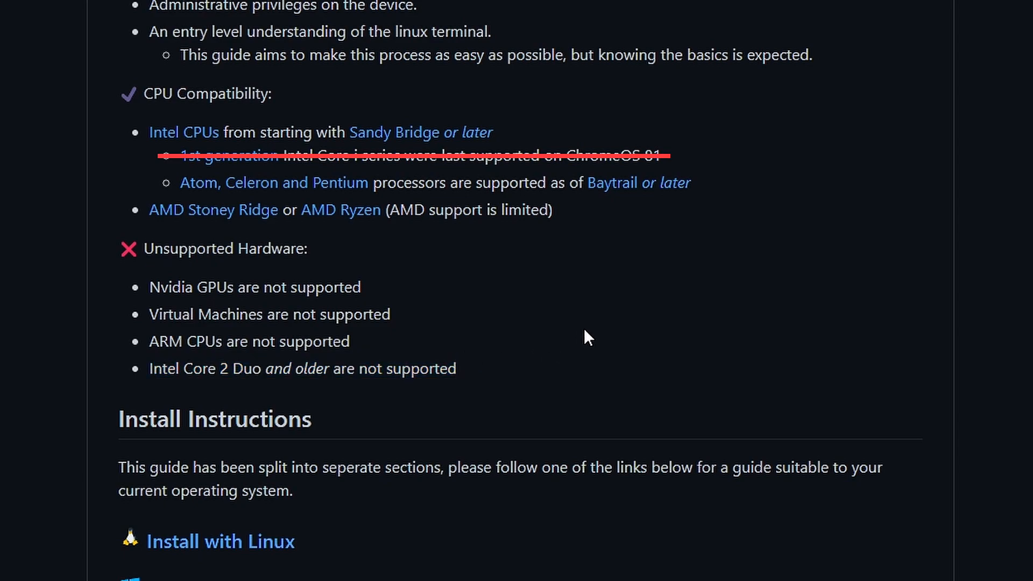
Step: Read further down the README, selecting a text block and entering '3xxx'
{"action": "scroll", "scroll_direction": "down", "scroll_amount": 3}
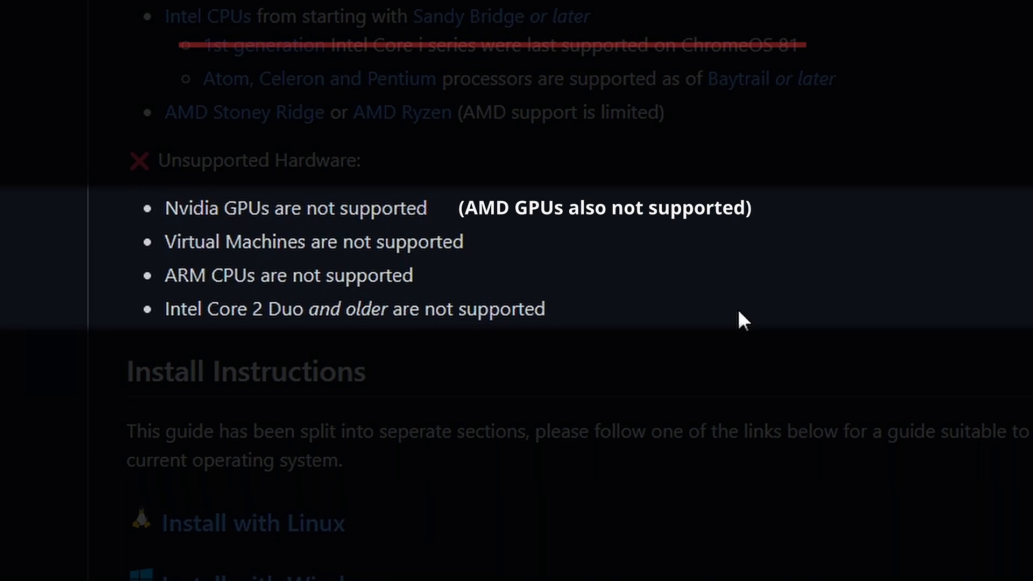
{"action": "scroll", "scroll_direction": "down", "scroll_amount": 3}
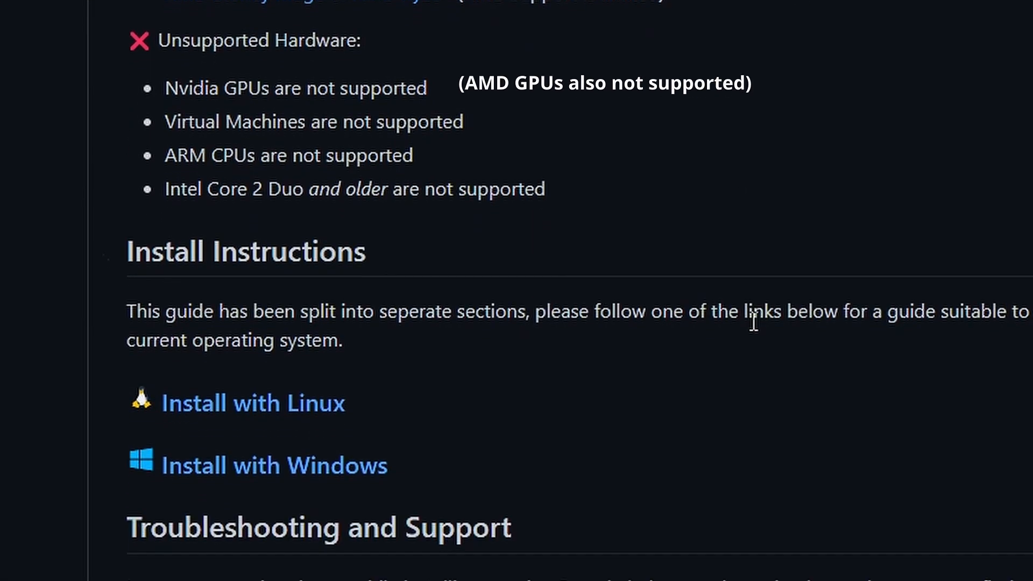
{"action": "scroll", "scroll_direction": "down", "scroll_amount": 3}
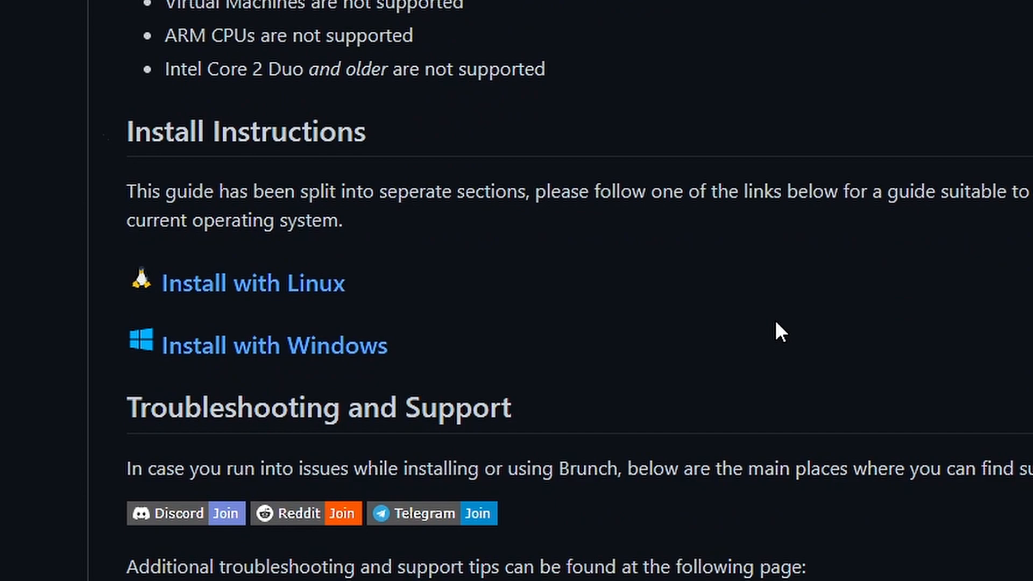
{"action": "scroll", "scroll_direction": "up", "scroll_amount": 3}
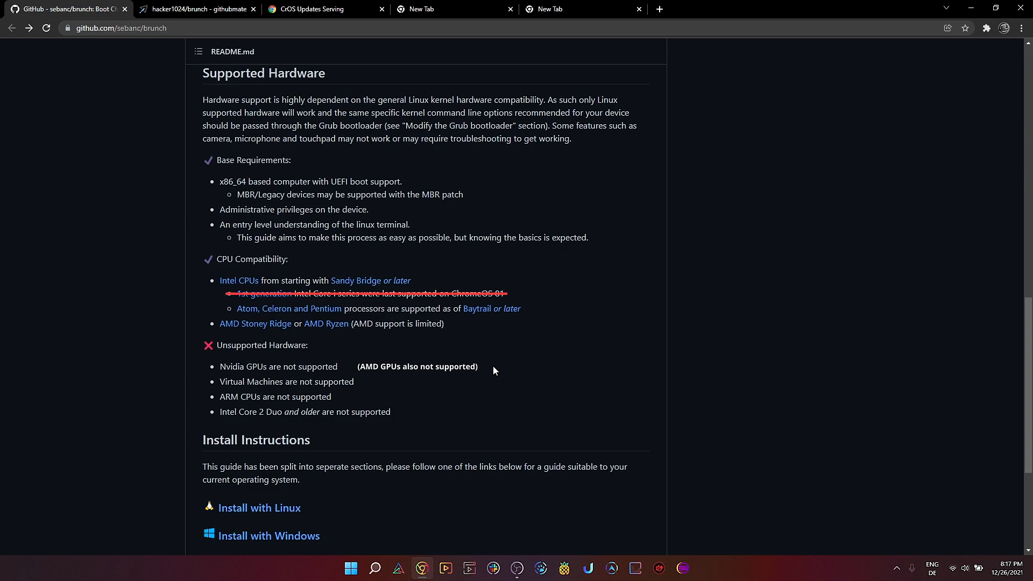
{"action": "mouse_move", "coordinate": [509, 366]}
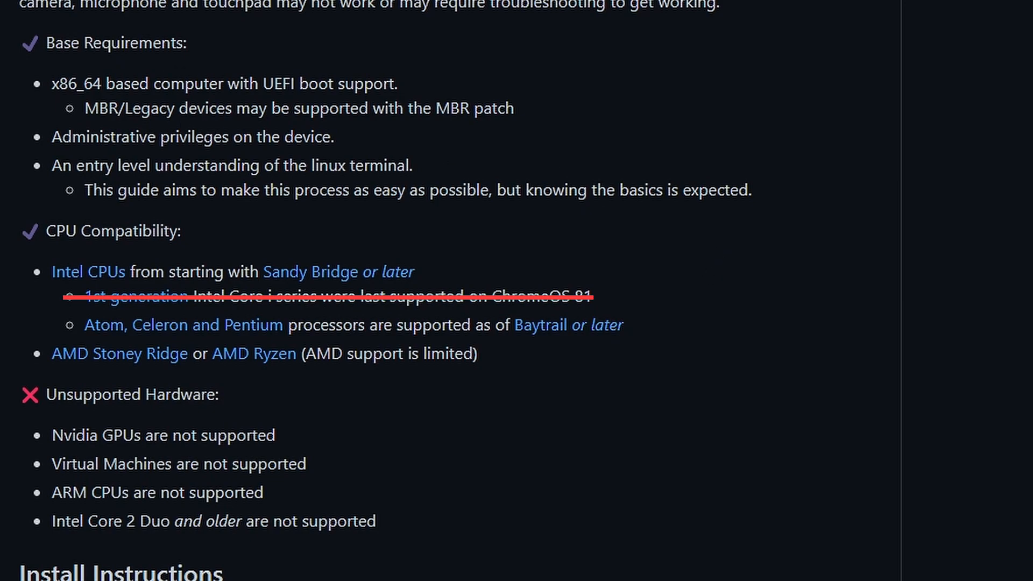
{"action": "scroll", "scroll_direction": "down", "scroll_amount": 3}
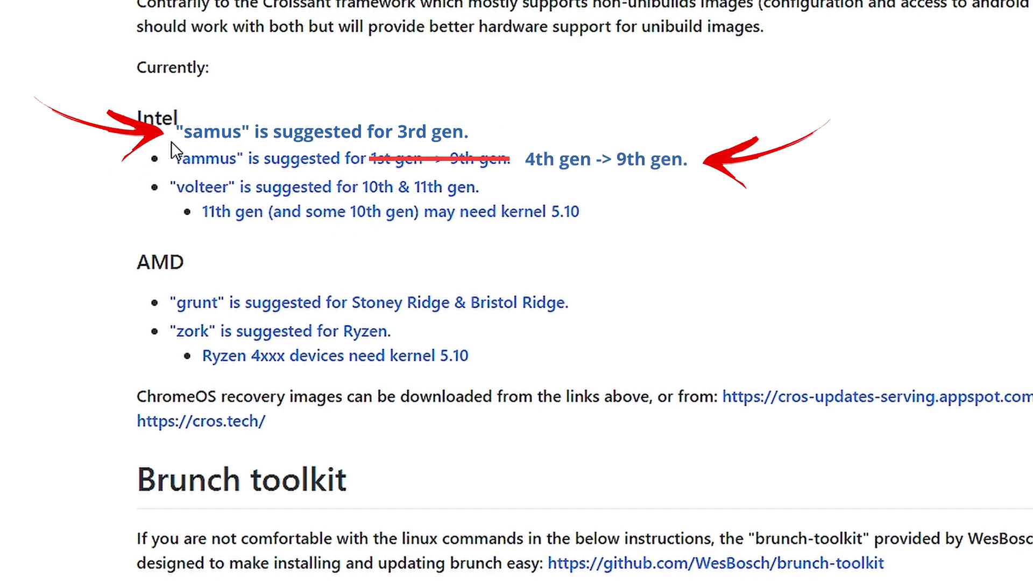
{"action": "left_click_drag", "start_coordinate": [171, 158], "coordinate": [468, 357]}
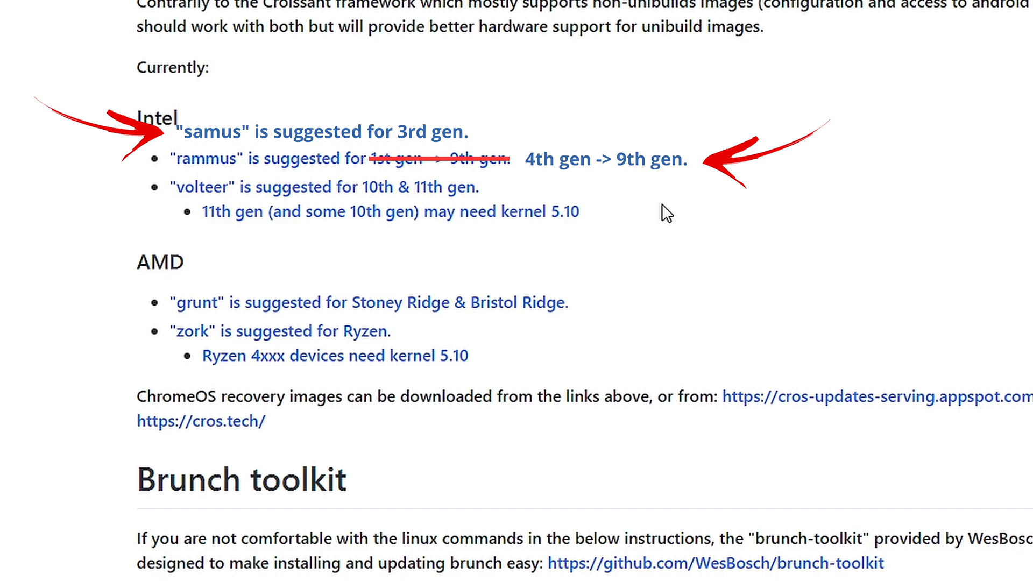
{"action": "type", "text": "3xxx"}
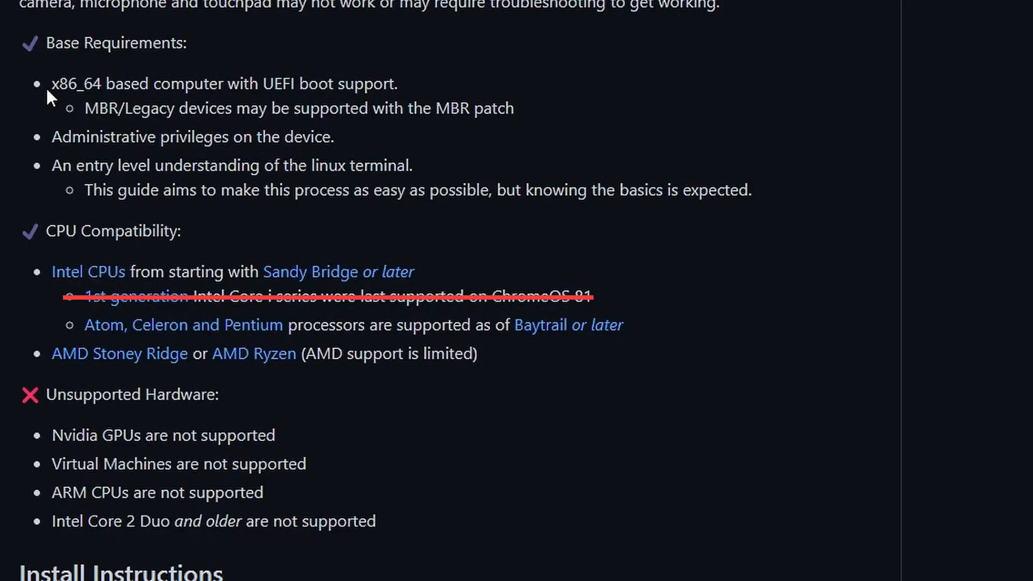
{"action": "mouse_move", "coordinate": [284, 288]}
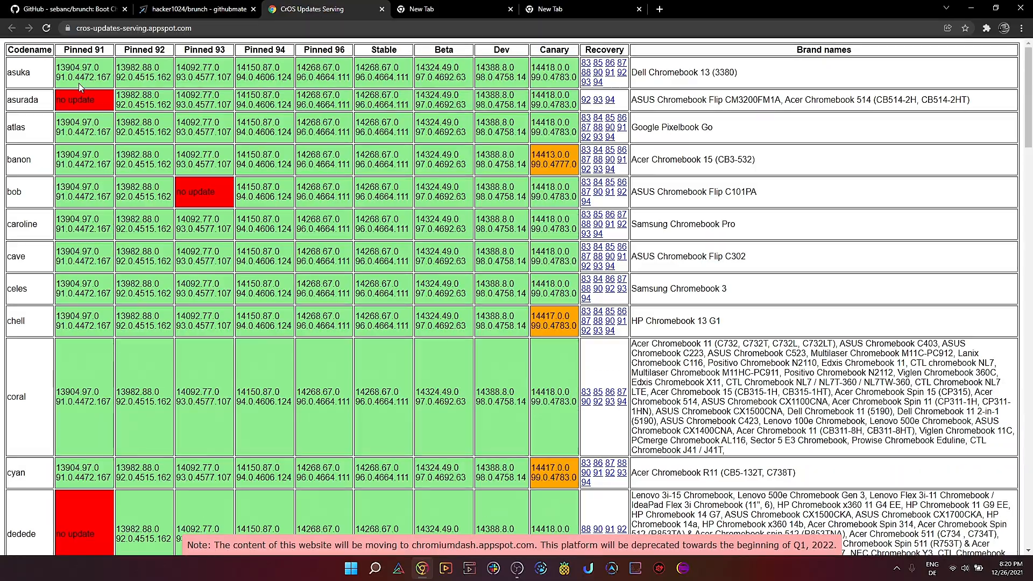
{"action": "scroll", "scroll_direction": "down", "scroll_amount": 3}
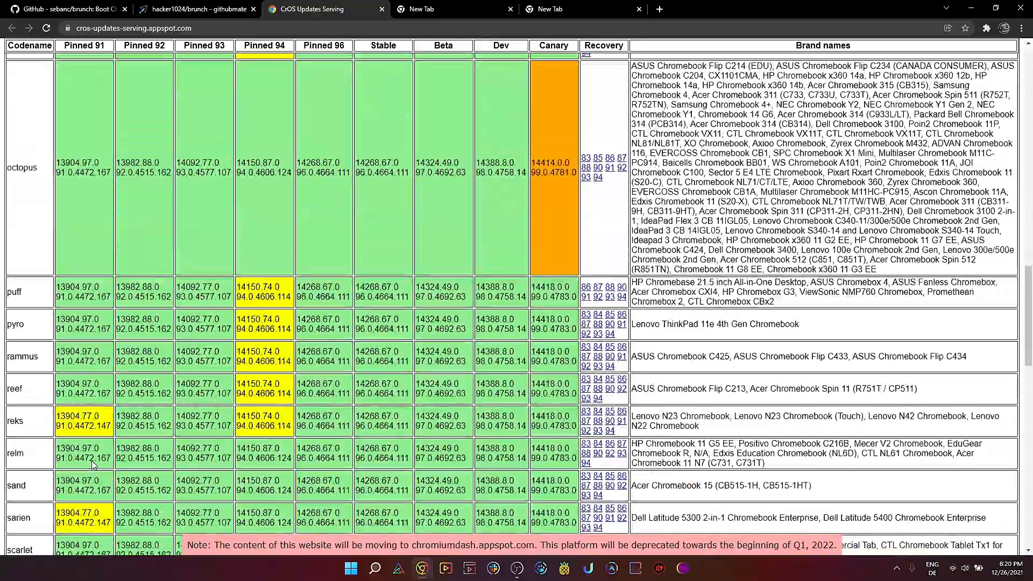
Step: Scroll the table to the octopus and kip rows' Recovery links, then move to the blank new tab
{"action": "scroll", "scroll_direction": "down", "scroll_amount": 3}
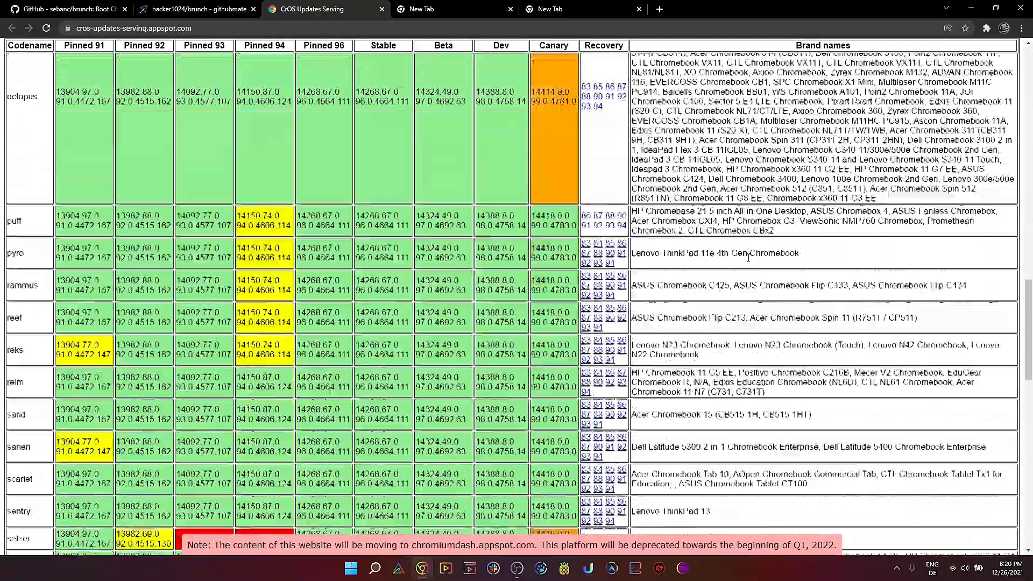
{"action": "scroll", "scroll_direction": "down", "scroll_amount": 3}
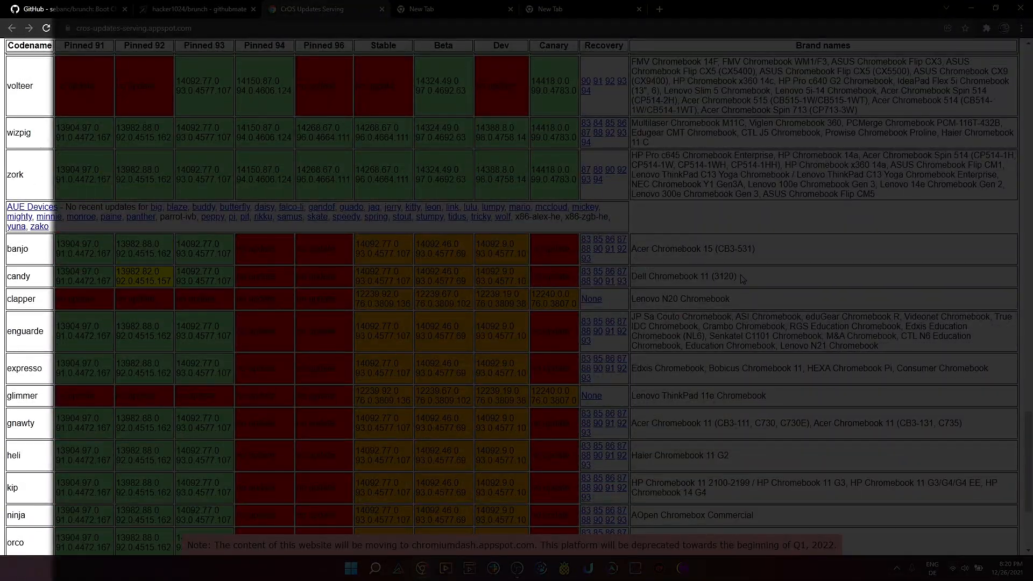
{"action": "scroll", "scroll_direction": "down", "scroll_amount": 3}
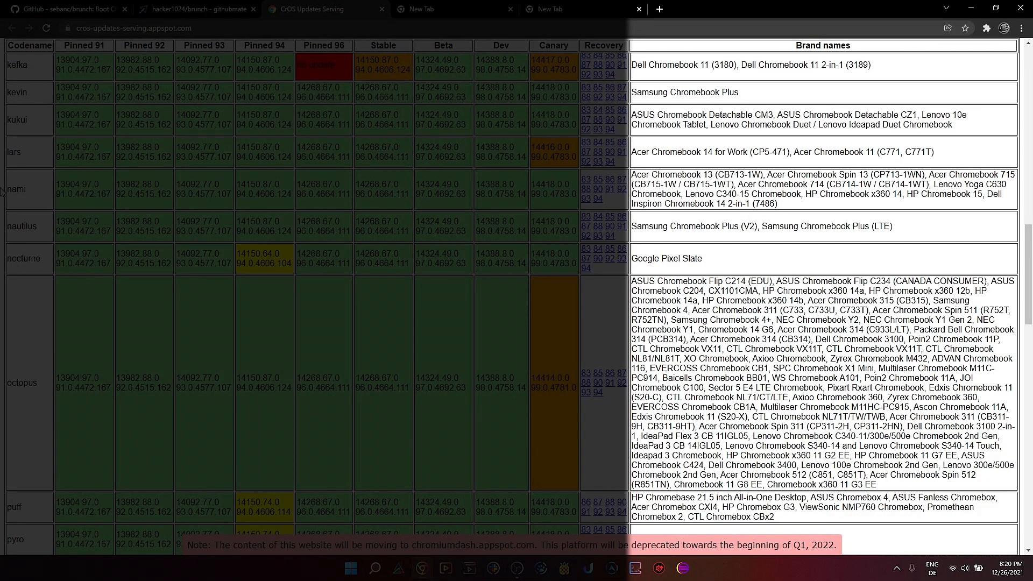
{"action": "scroll", "scroll_direction": "down", "scroll_amount": 3}
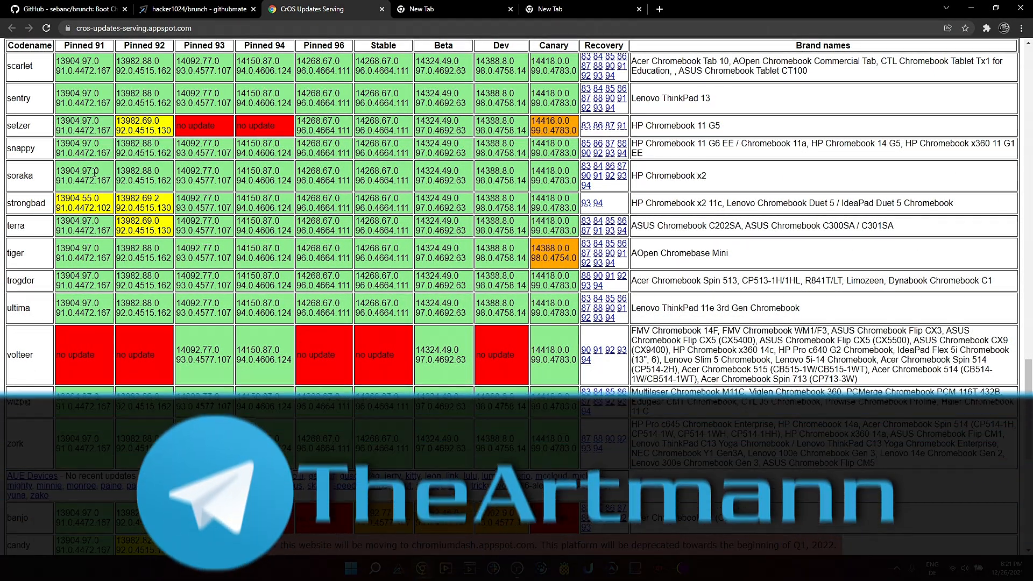
{"action": "scroll", "scroll_direction": "down", "scroll_amount": 3}
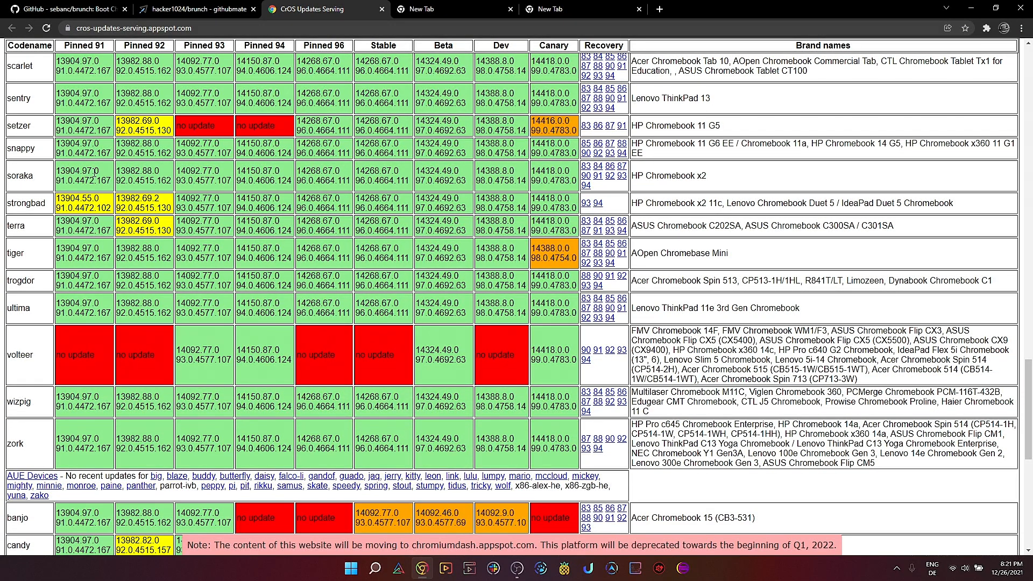
{"action": "left_click", "coordinate": [453, 8]}
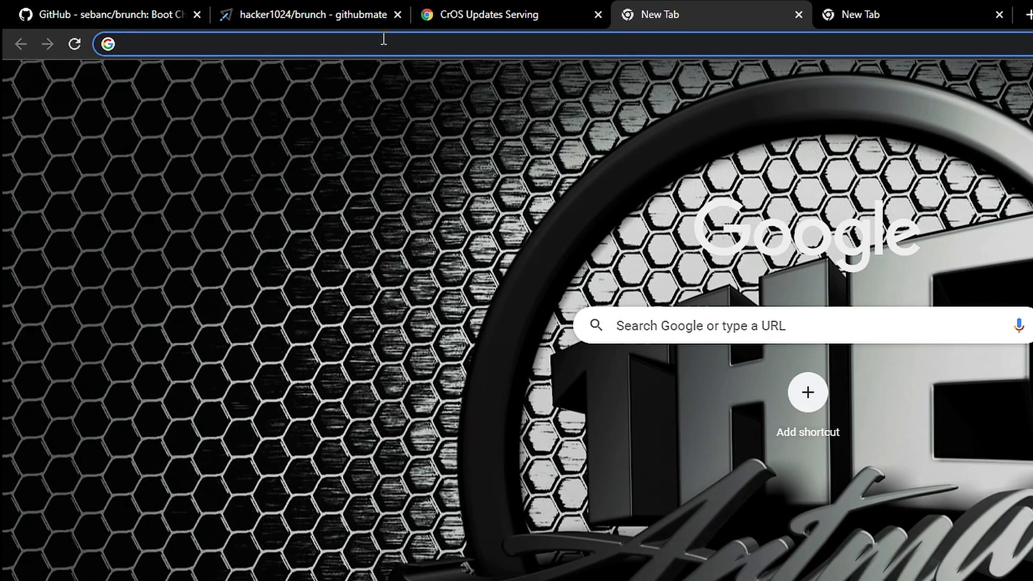
Step: Search Google for 'celeron n4020 chromebook' and select the Acer Chromebook 314 name in the top result
{"action": "type", "text": "cele"}
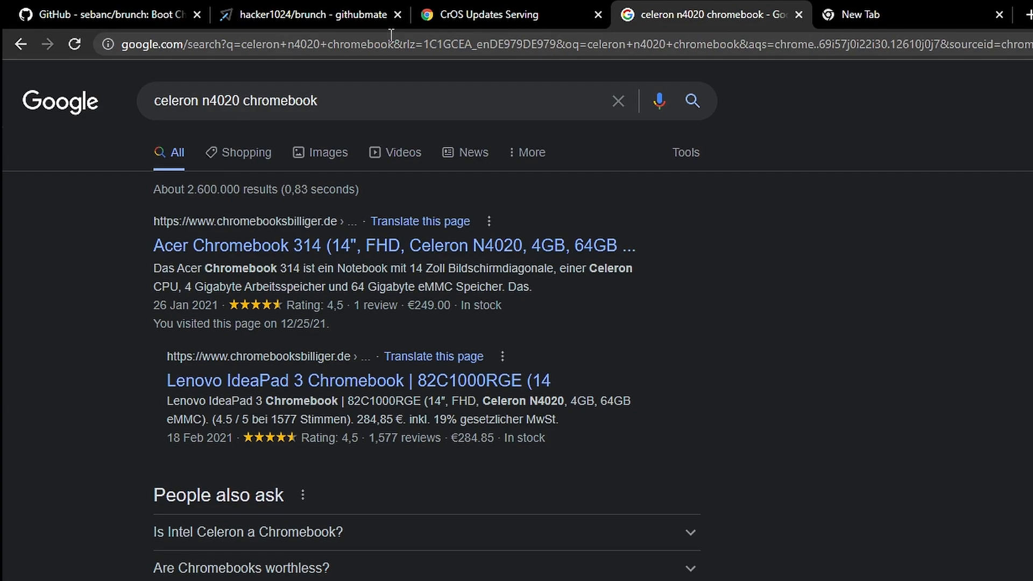
{"action": "mouse_move", "coordinate": [244, 201]}
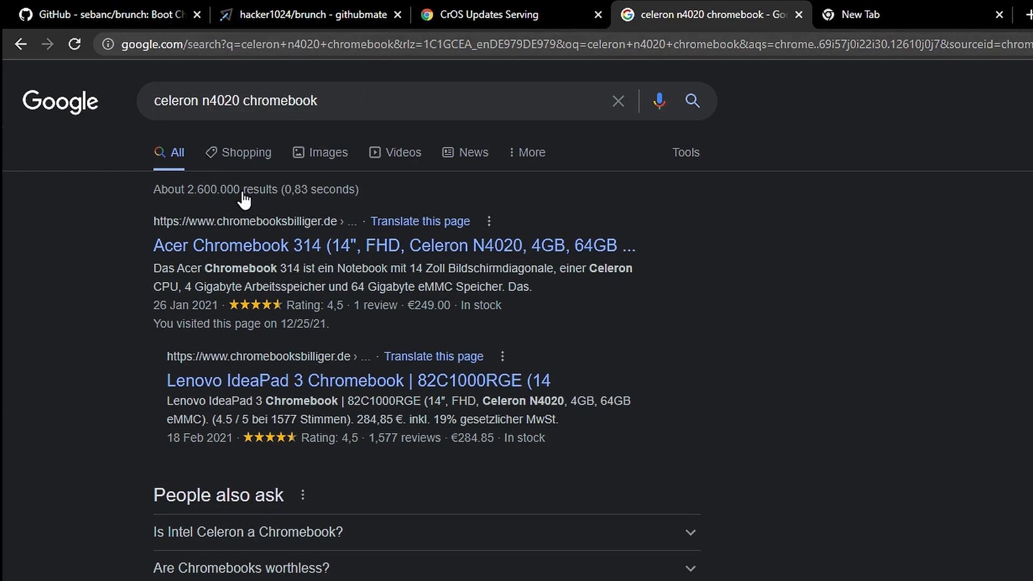
{"action": "left_click_drag", "start_coordinate": [153, 245], "coordinate": [257, 245]}
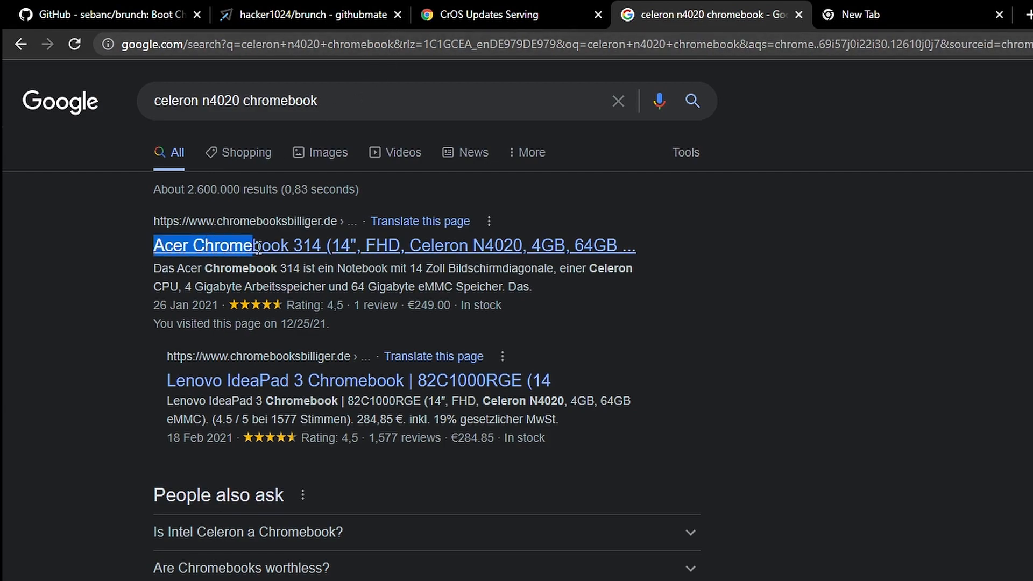
{"action": "left_click_drag", "start_coordinate": [254, 245], "coordinate": [313, 245]}
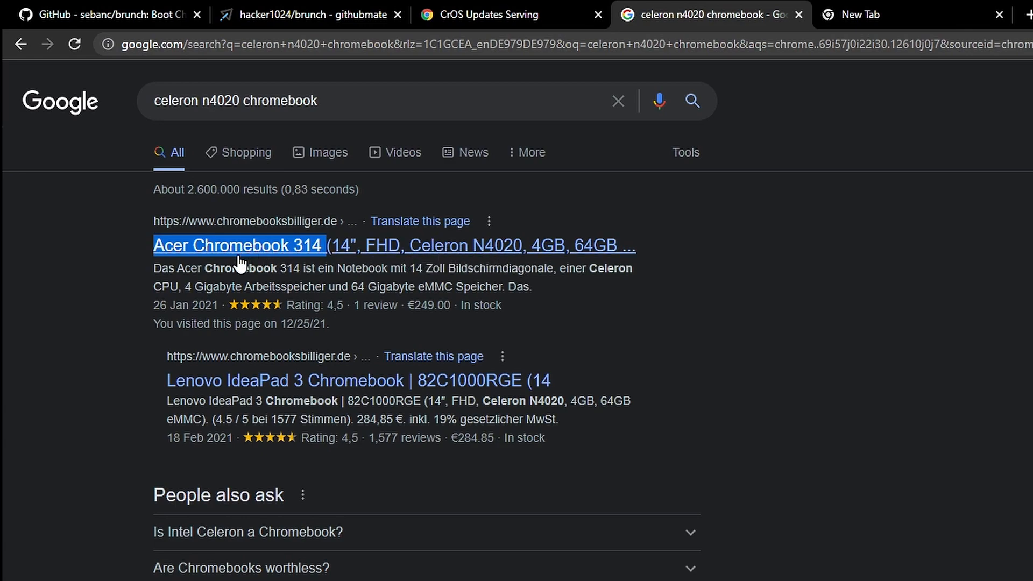
{"action": "mouse_move", "coordinate": [293, 389]}
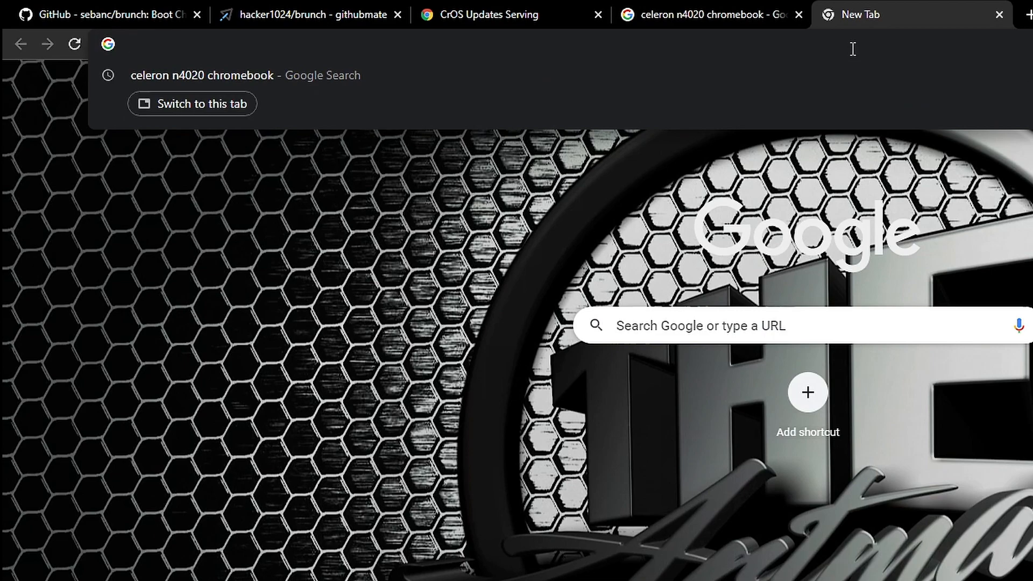
Step: On cros.tech, look up the pasted Acer Chromebook 314 (CB314), showing board octopus and recovery images 83–94
{"action": "type", "text": "cros.tech"}
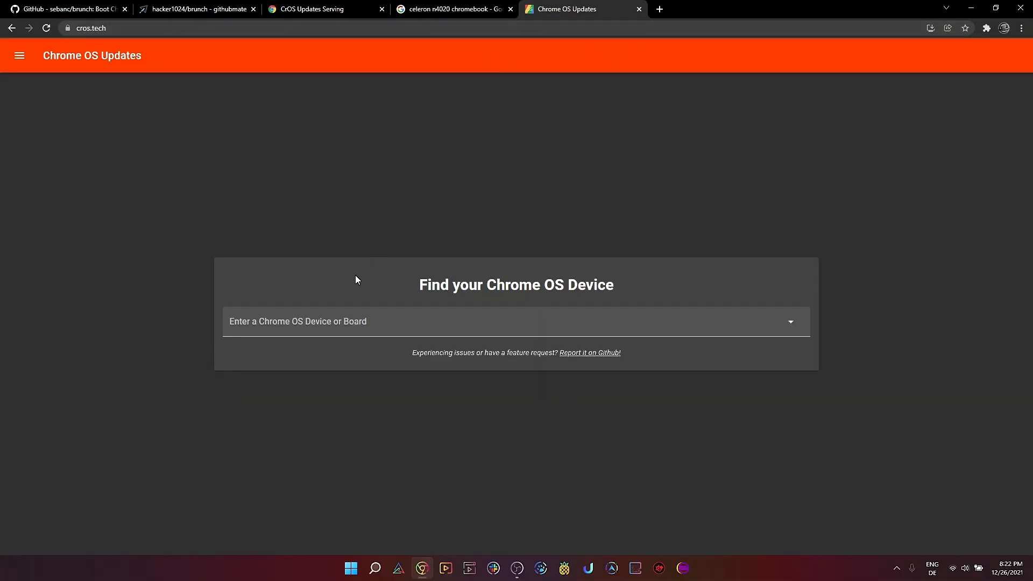
{"action": "right_click", "coordinate": [293, 322]}
{"action": "type", "text": "Acer Chromebook 314"}
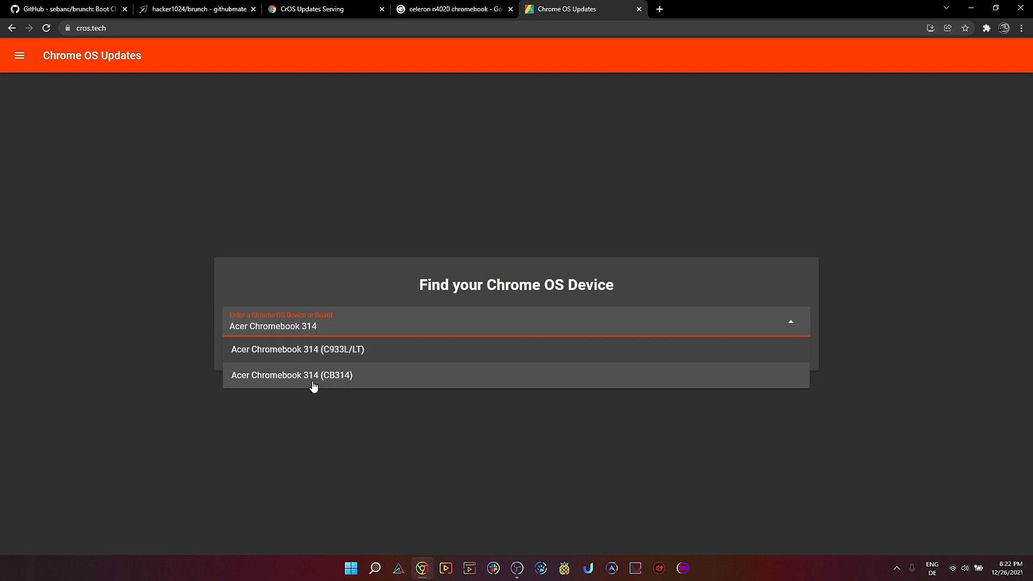
{"action": "left_click", "coordinate": [292, 375]}
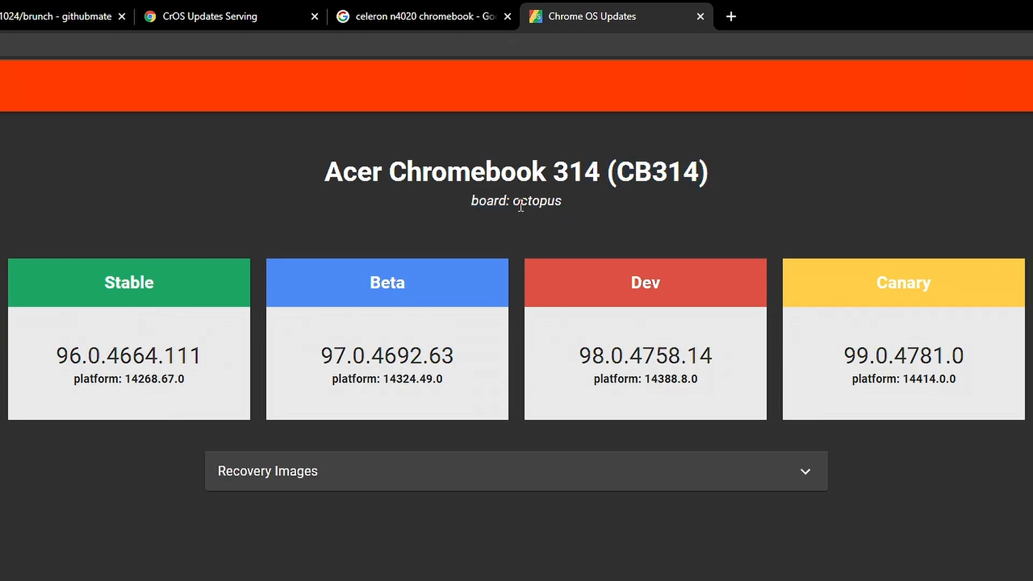
{"action": "mouse_move", "coordinate": [516, 206]}
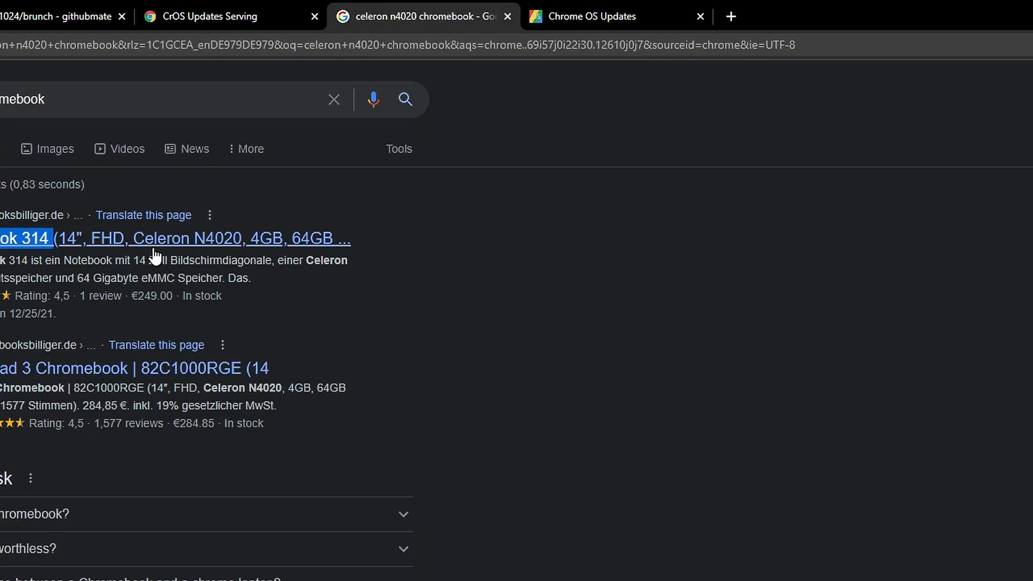
{"action": "left_click", "coordinate": [594, 16]}
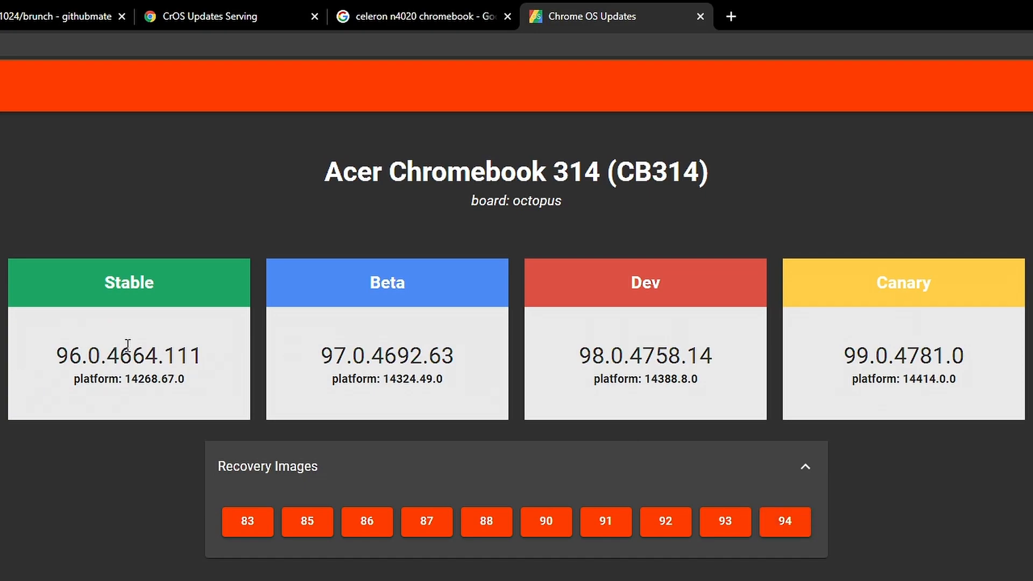
{"action": "mouse_move", "coordinate": [324, 403]}
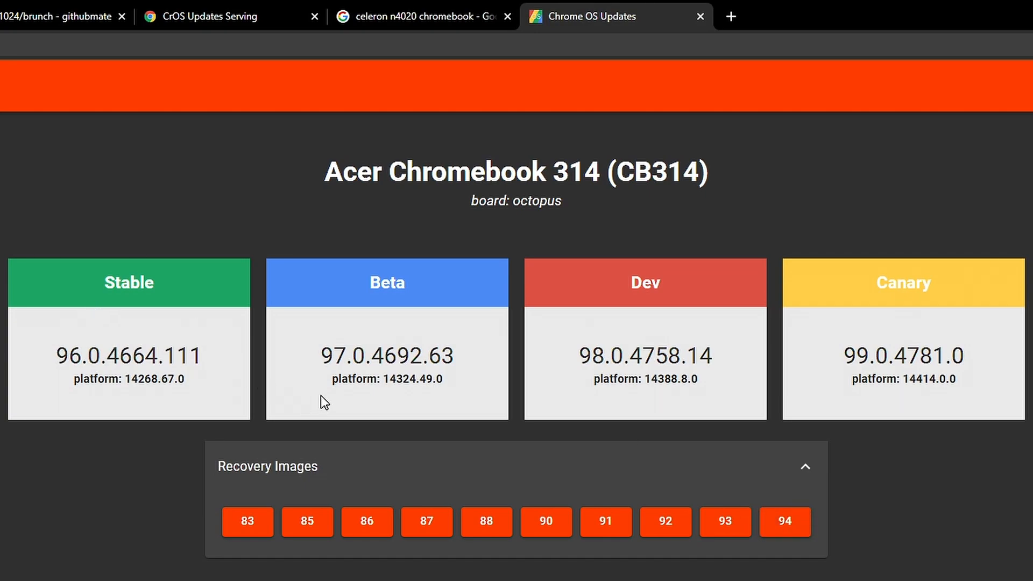
{"action": "mouse_move", "coordinate": [876, 421]}
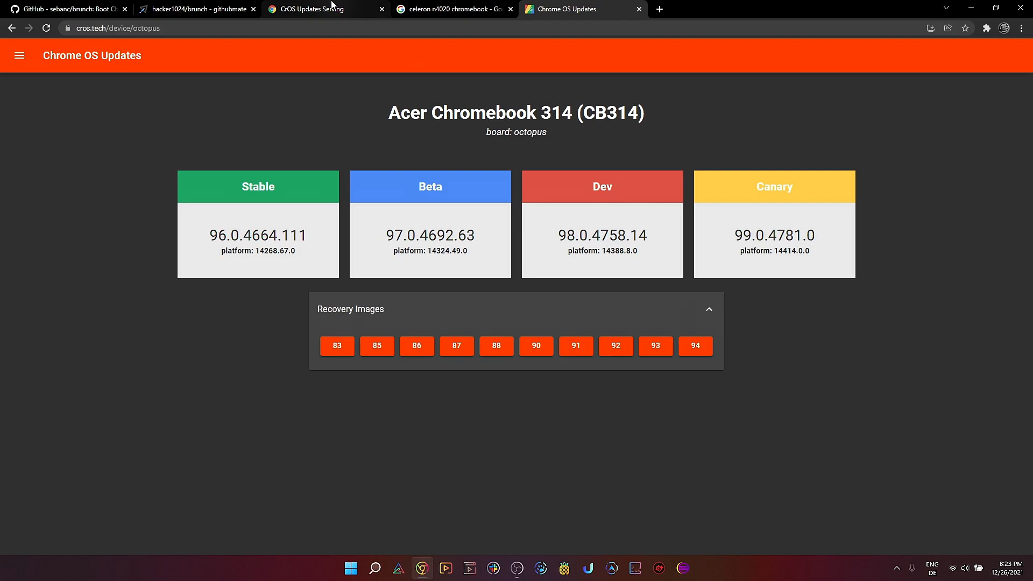
Step: Switch to the CrOS Updates Serving table and jump to the octopus board row
{"action": "left_click", "coordinate": [304, 10]}
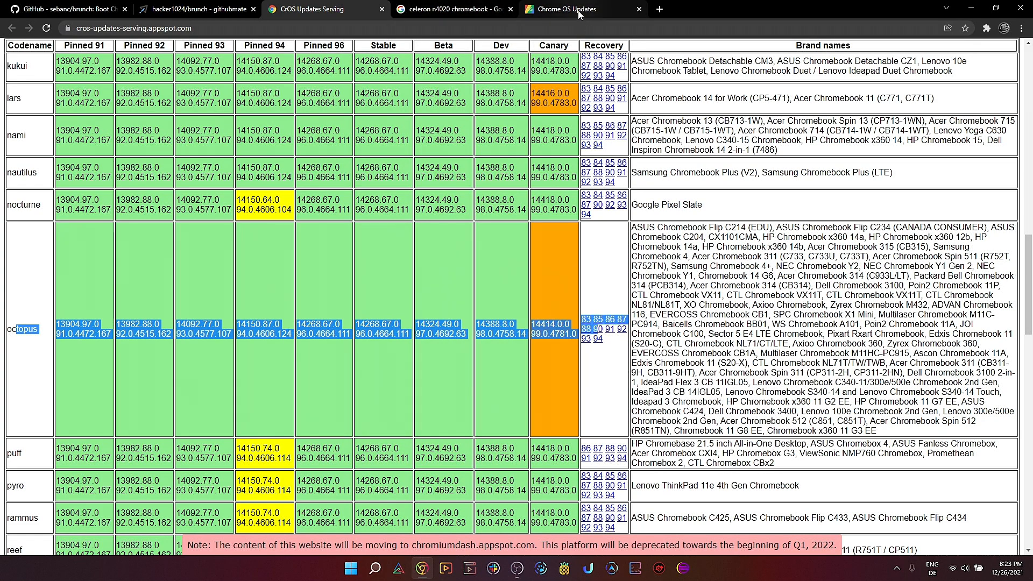
{"action": "mouse_move", "coordinate": [565, 9]}
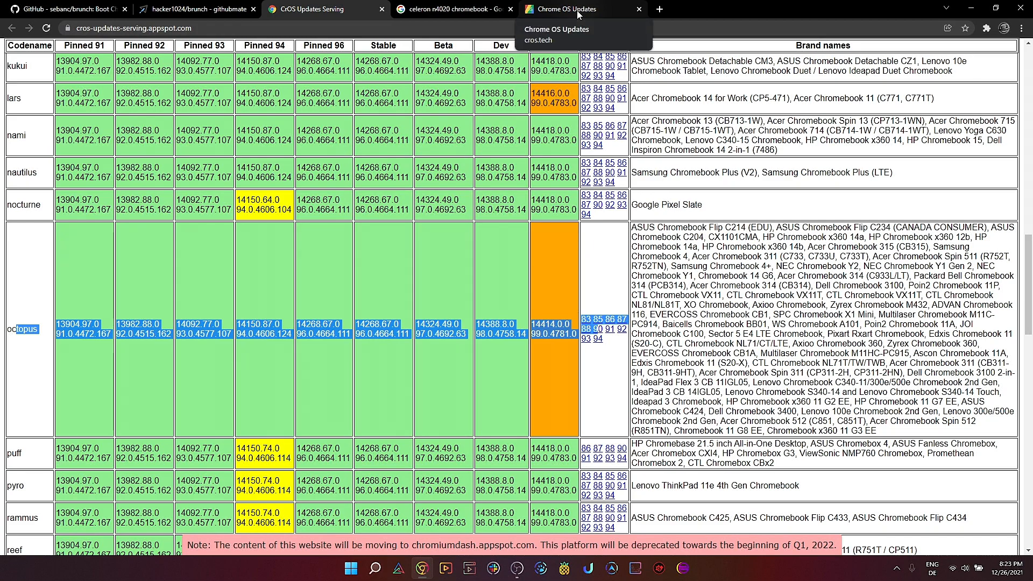
{"action": "mouse_move", "coordinate": [577, 15]}
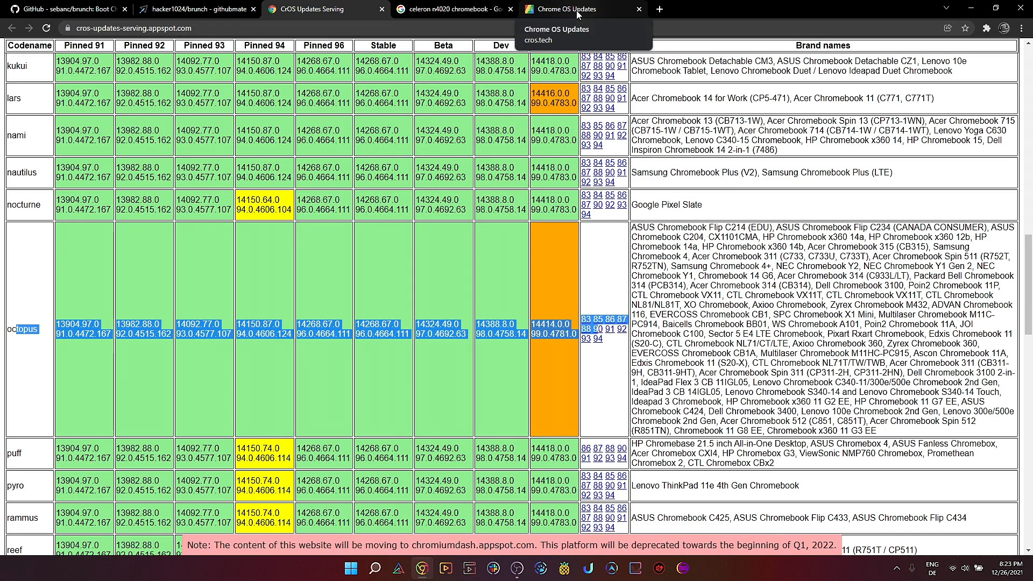
Step: Return to Google and change the query to 'celeron n2940 chromebook', selecting HP Chromebook 14 G4 in the top result
{"action": "left_click", "coordinate": [453, 10]}
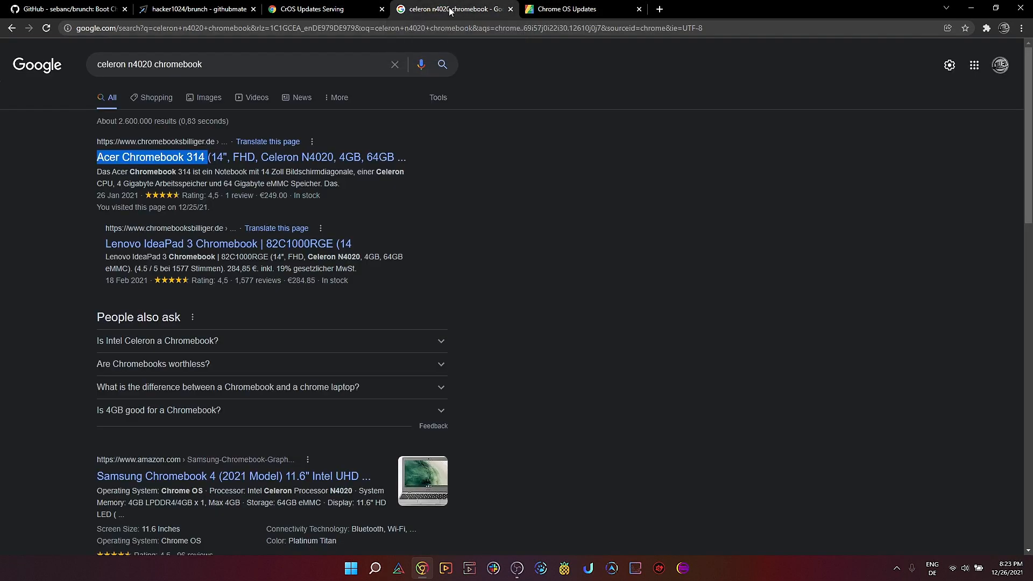
{"action": "mouse_move", "coordinate": [268, 141]}
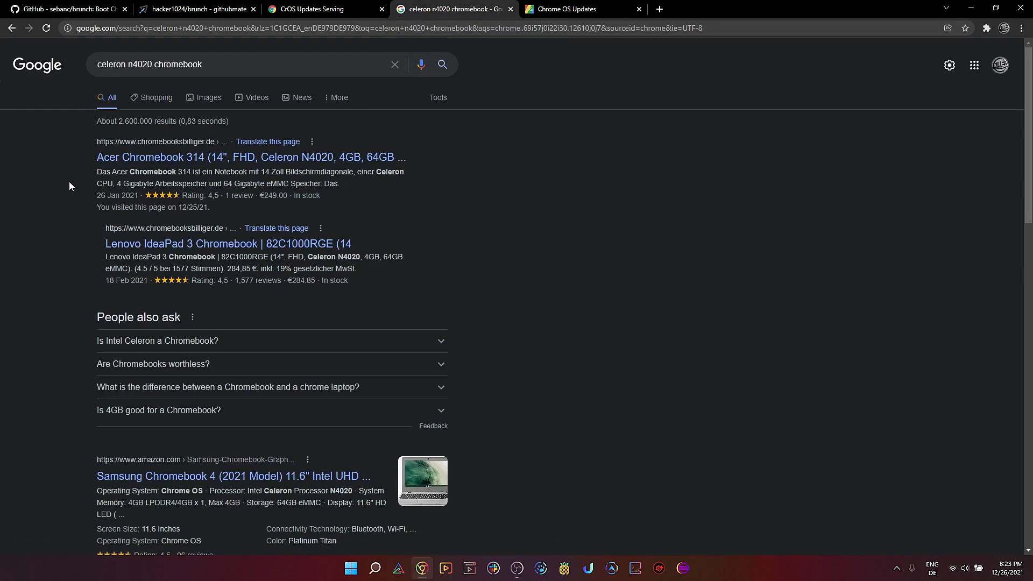
{"action": "mouse_move", "coordinate": [451, 187]}
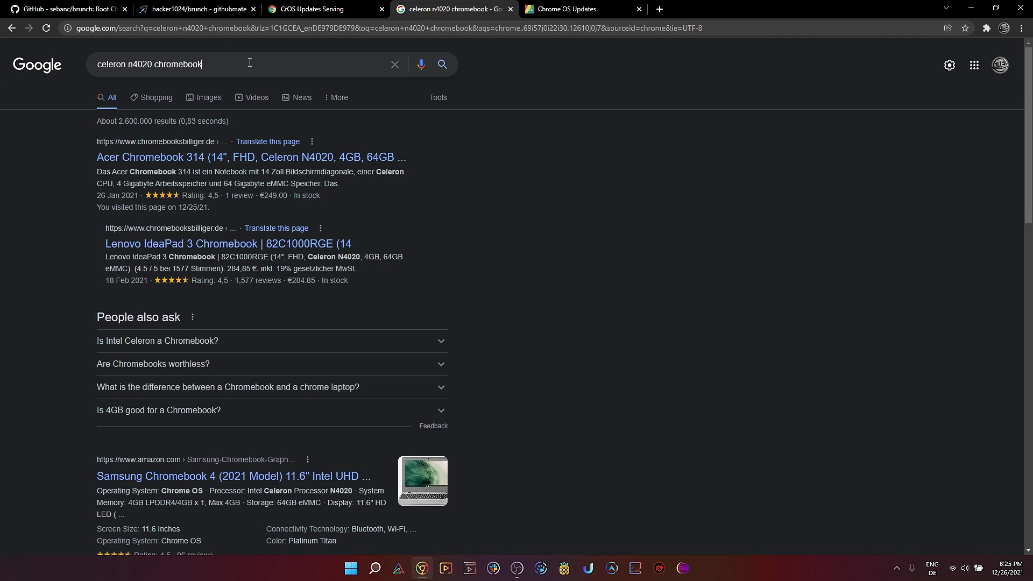
{"action": "left_click", "coordinate": [249, 63]}
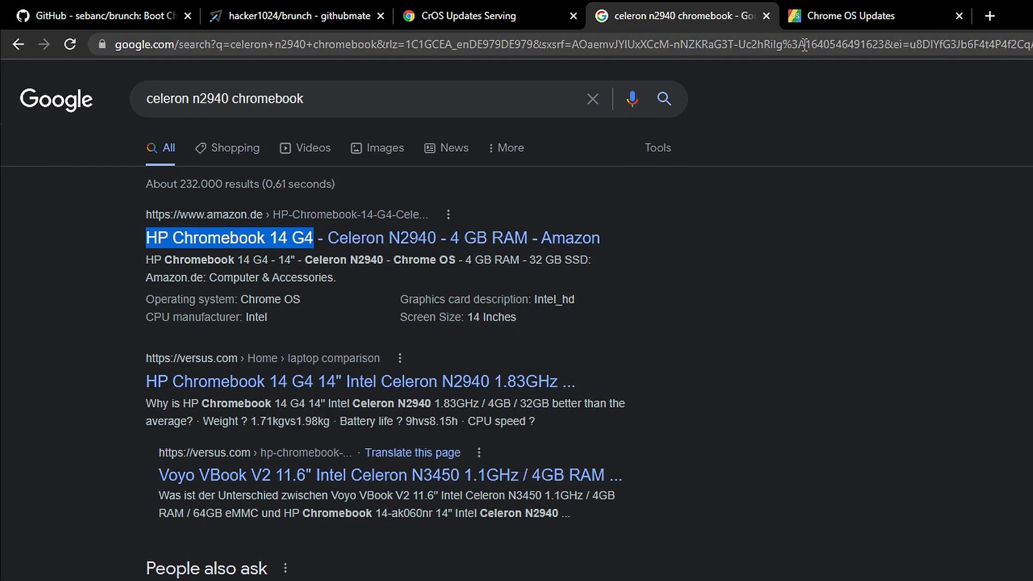
Step: Look up 'HP Chromebook 14 G4' on cros.tech, showing its board kip and channel versions
{"action": "left_click", "coordinate": [850, 15]}
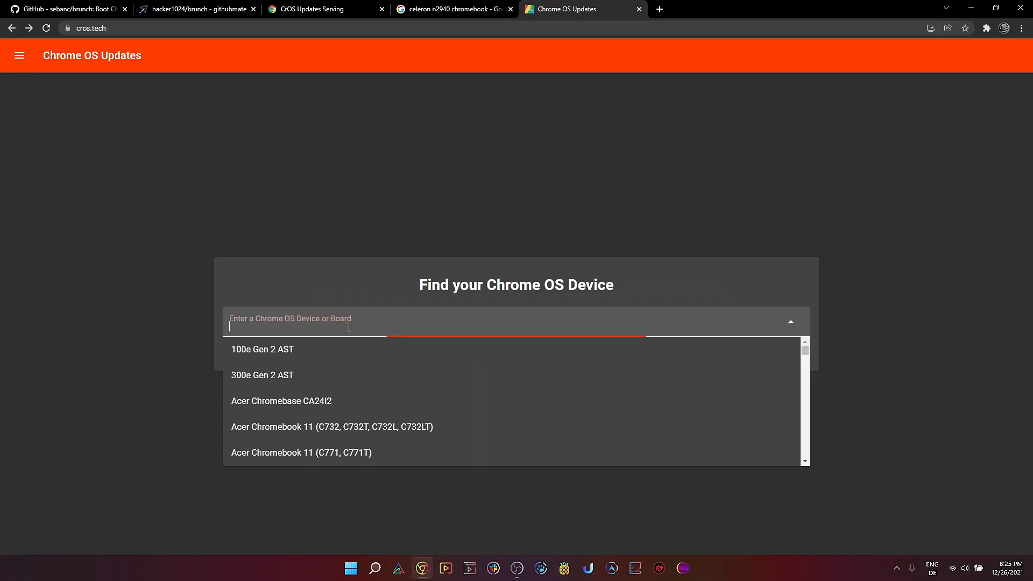
{"action": "type", "text": "HP Chromebook 14 G4"}
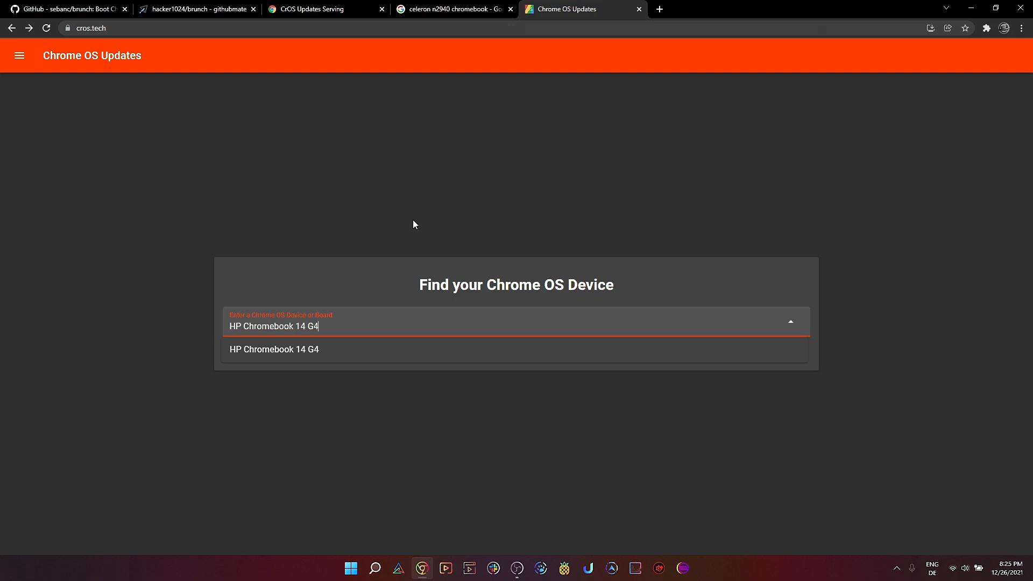
{"action": "left_click", "coordinate": [273, 349]}
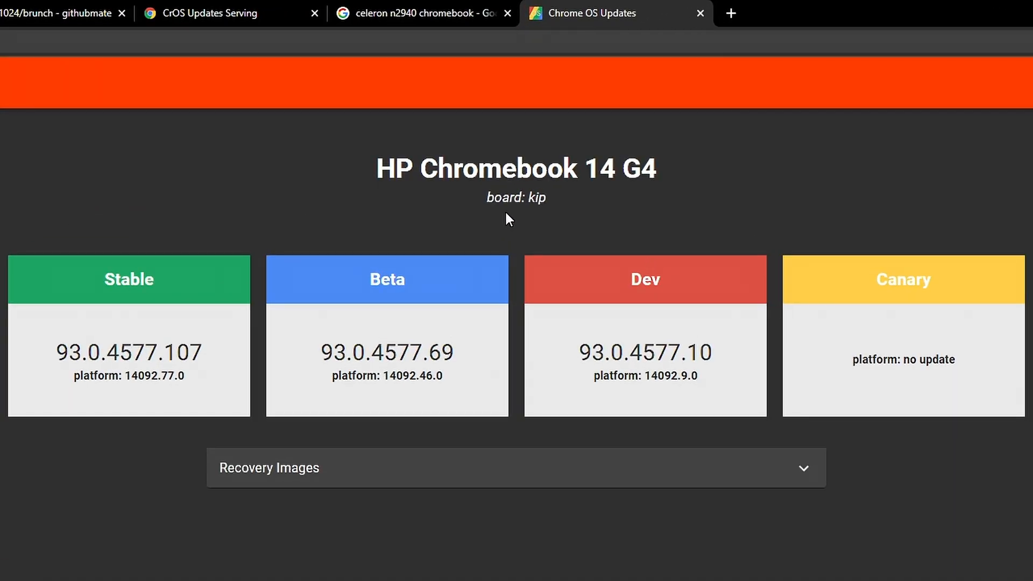
{"action": "mouse_move", "coordinate": [563, 213]}
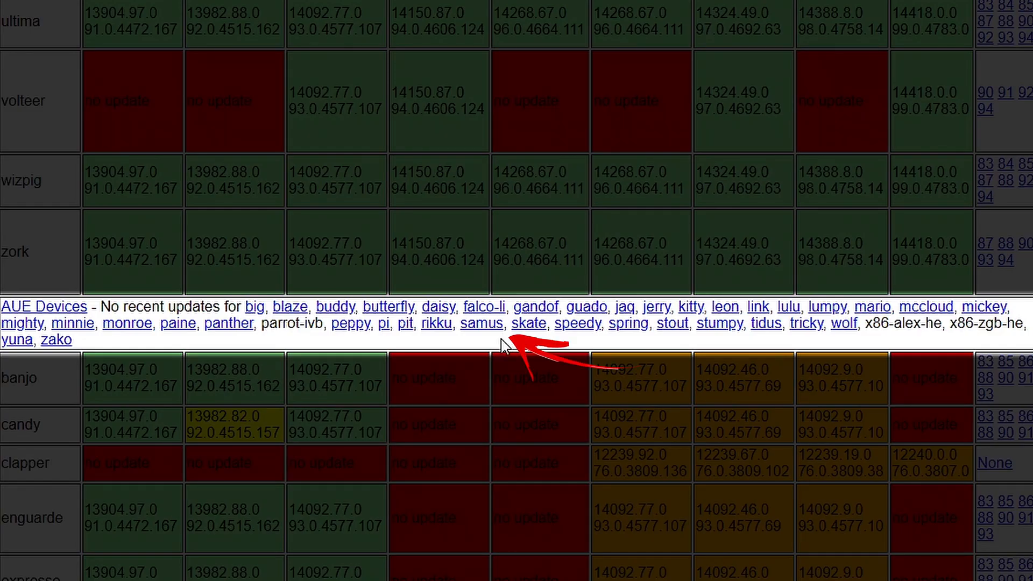
{"action": "mouse_move", "coordinate": [503, 344]}
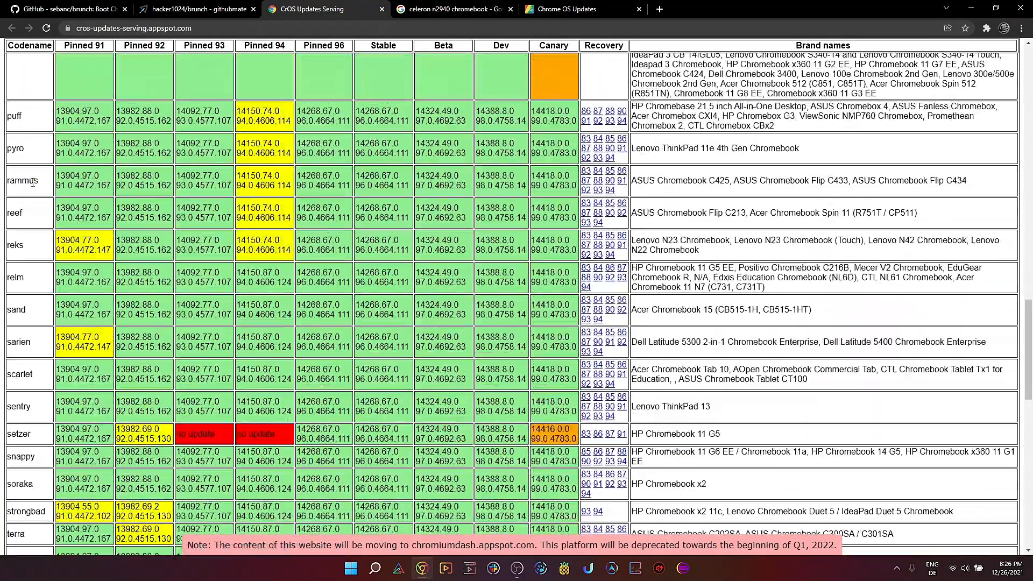
Step: Scroll the CrOS Updates Serving table down to the kip board row and its recovery links
{"action": "scroll", "scroll_direction": "down", "scroll_amount": 3}
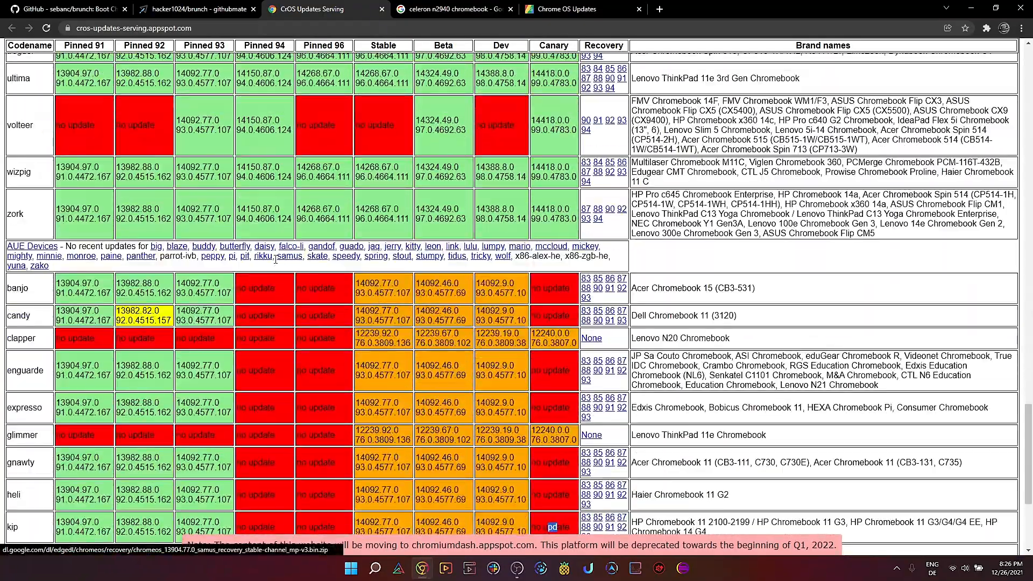